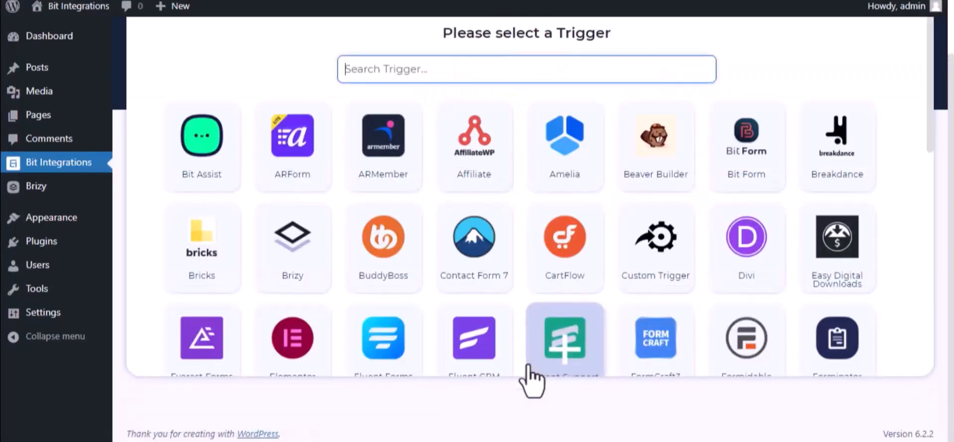
# Step: Choose Brizy as the trigger with its Bit Integrations->1 form
pyautogui.write('b')
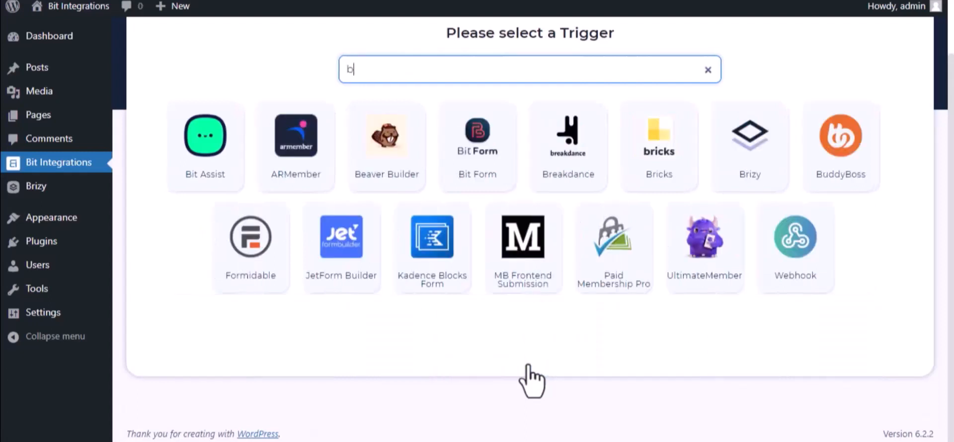
pyautogui.write('ri')
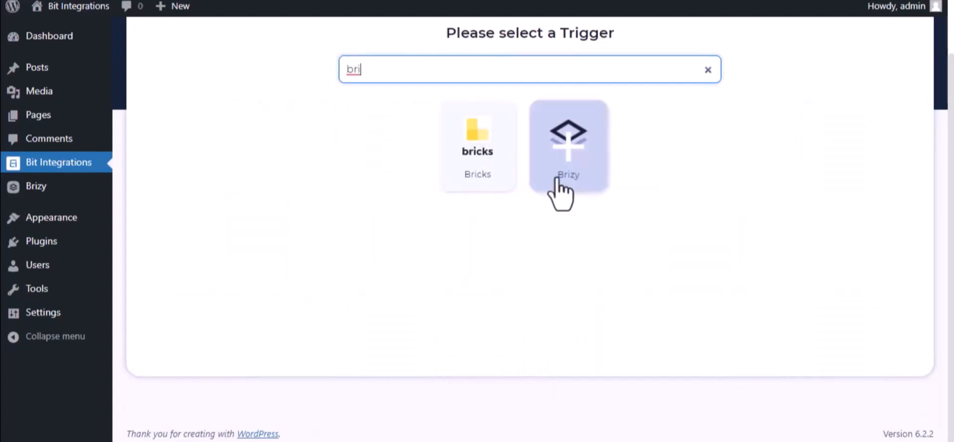
pyautogui.click(568, 145)
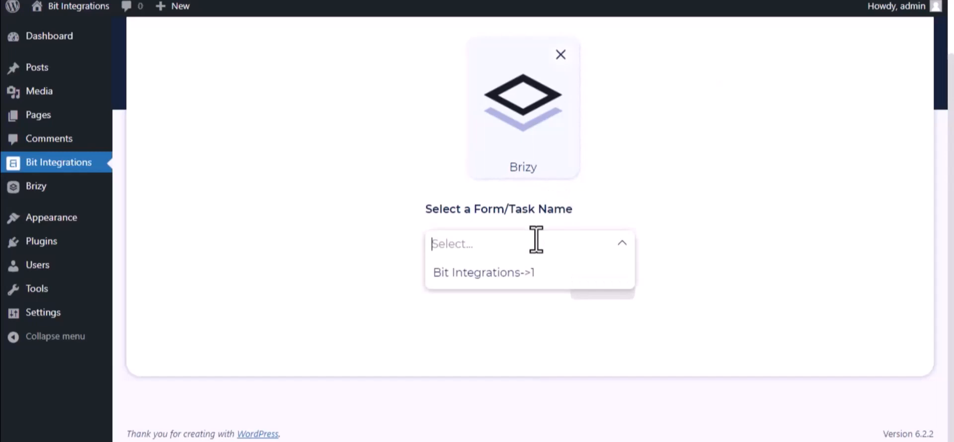
pyautogui.click(483, 273)
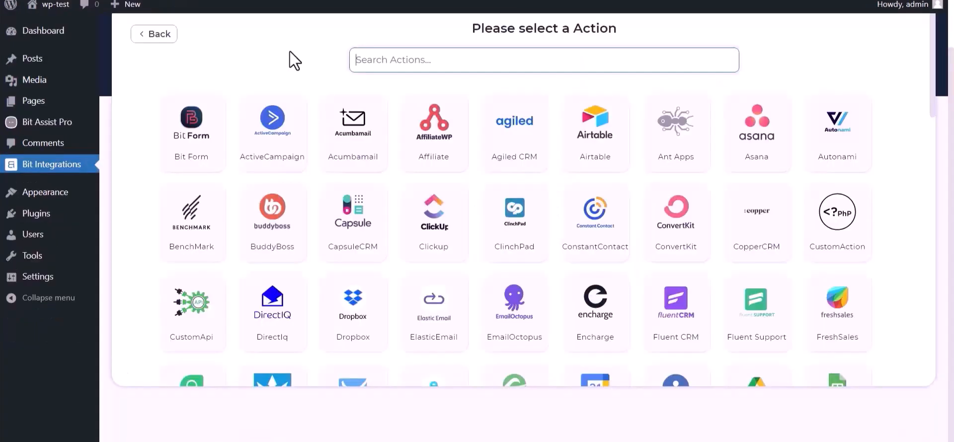
# Step: Choose Klaviyo as the action and head to Klaviyo for an API key
pyautogui.write('k')
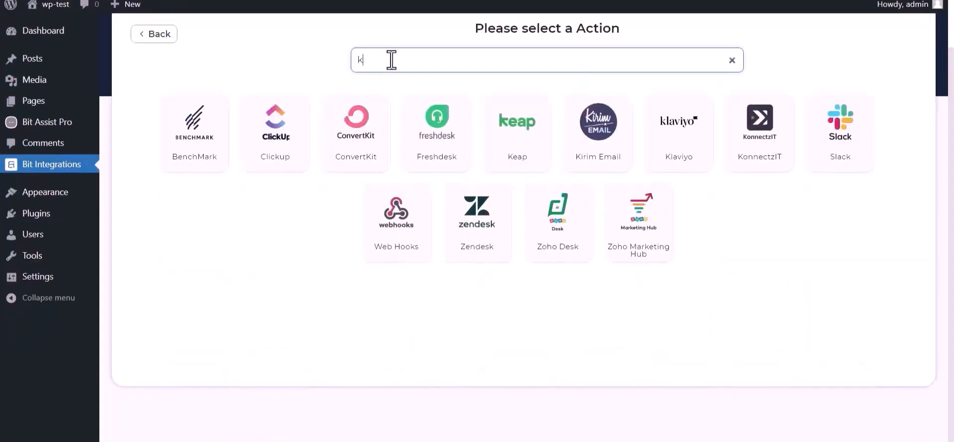
pyautogui.write('lav')
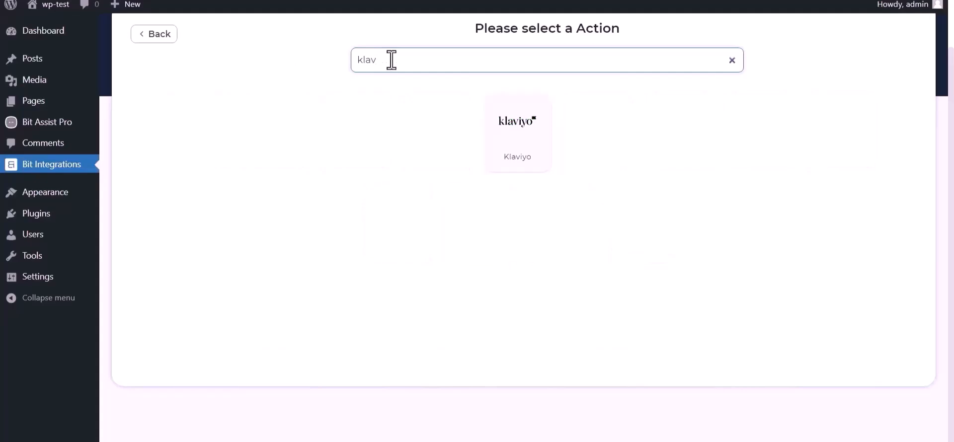
pyautogui.click(517, 134)
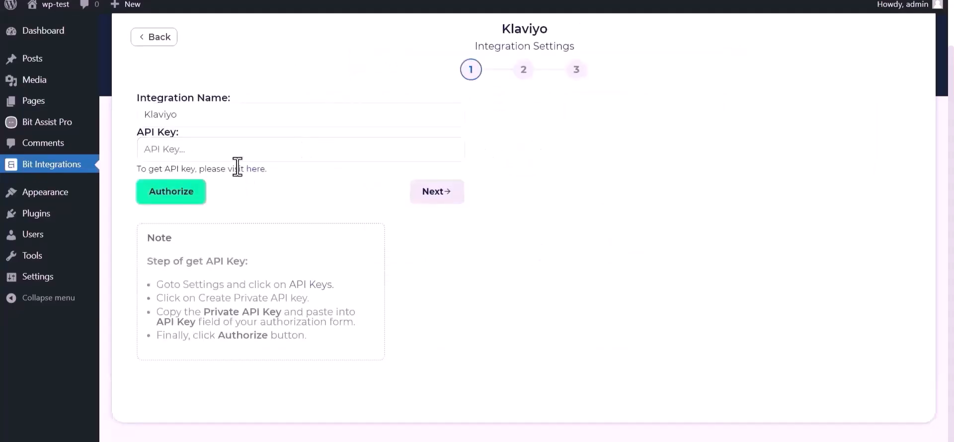
pyautogui.click(255, 169)
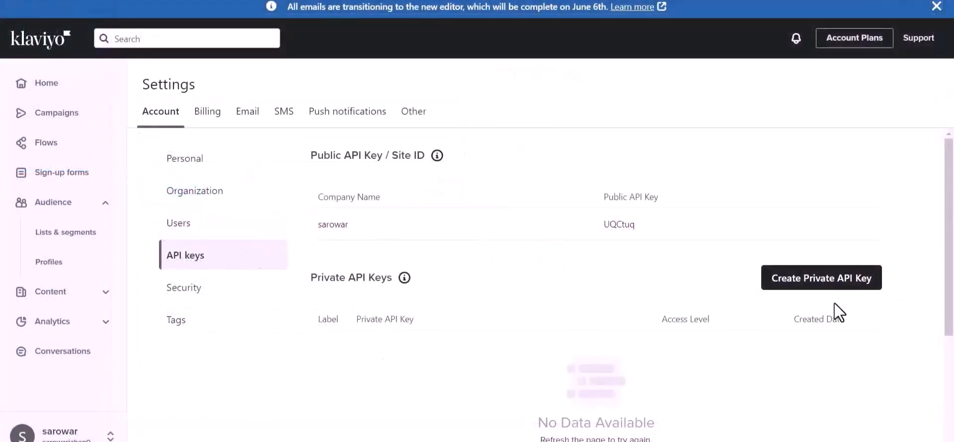
pyautogui.moveTo(484, 269)
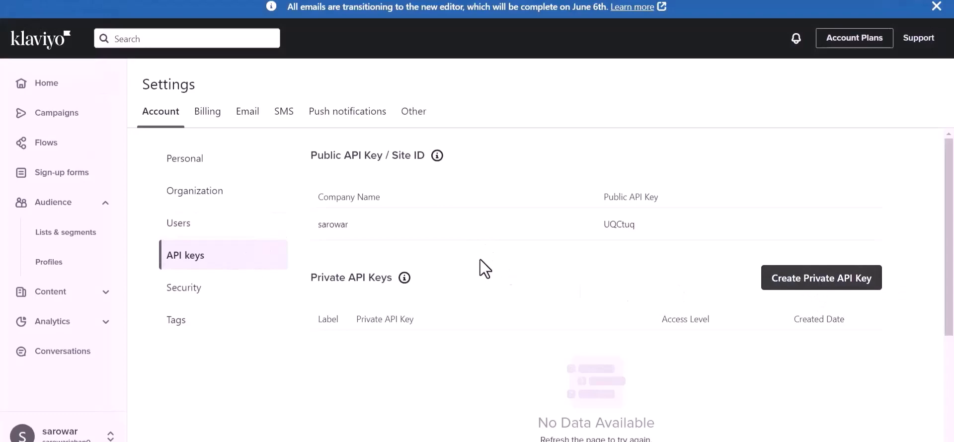
# Step: Create a full-access private API key named 'Bit Integrations' and copy it
pyautogui.click(820, 277)
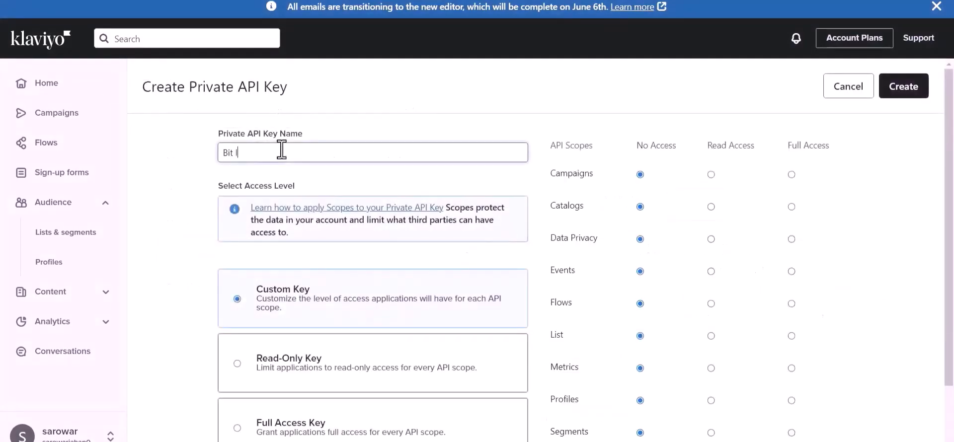
pyautogui.write('Integration')
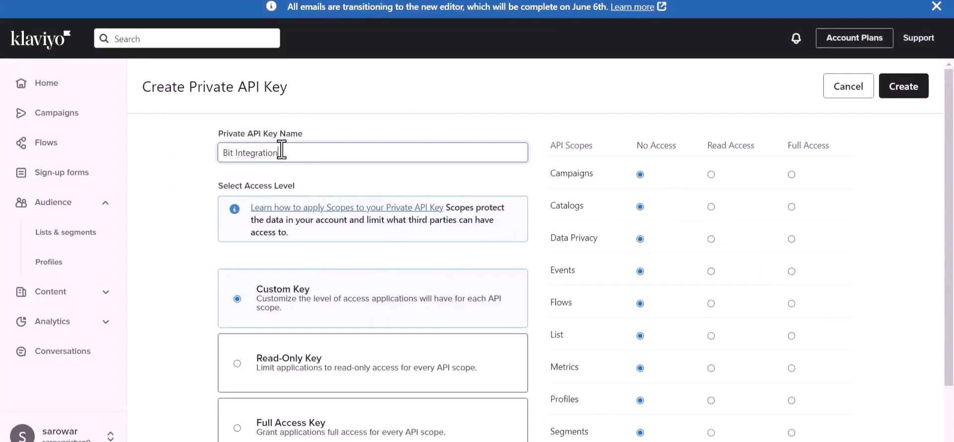
pyautogui.write('s')
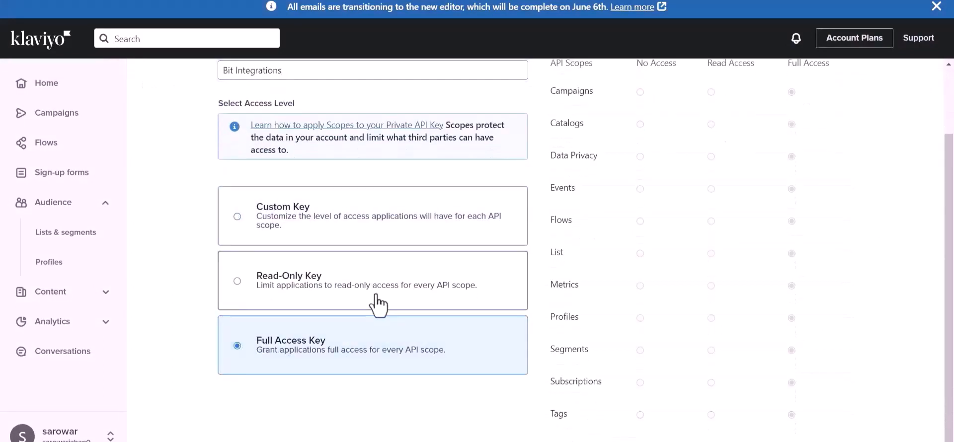
pyautogui.moveTo(565, 252)
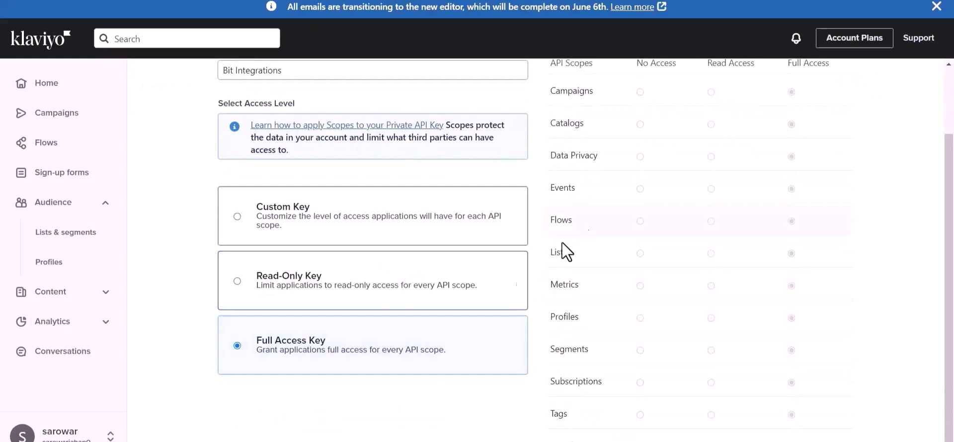
pyautogui.scroll(3)
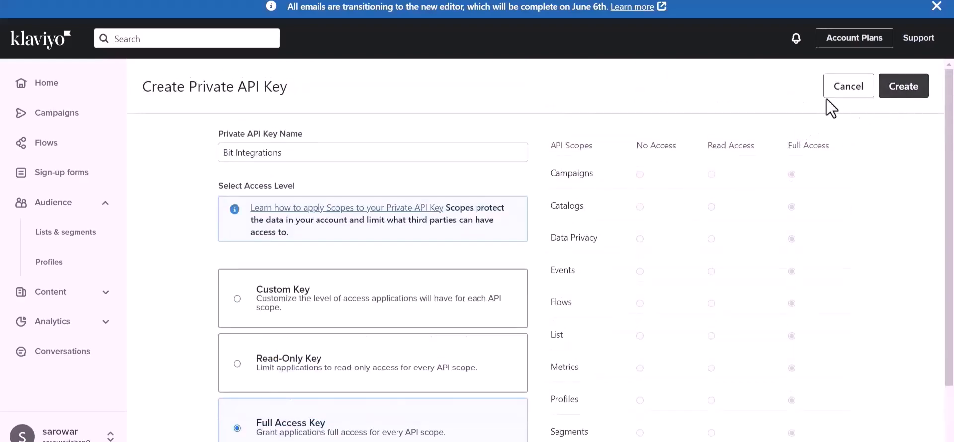
pyautogui.click(904, 86)
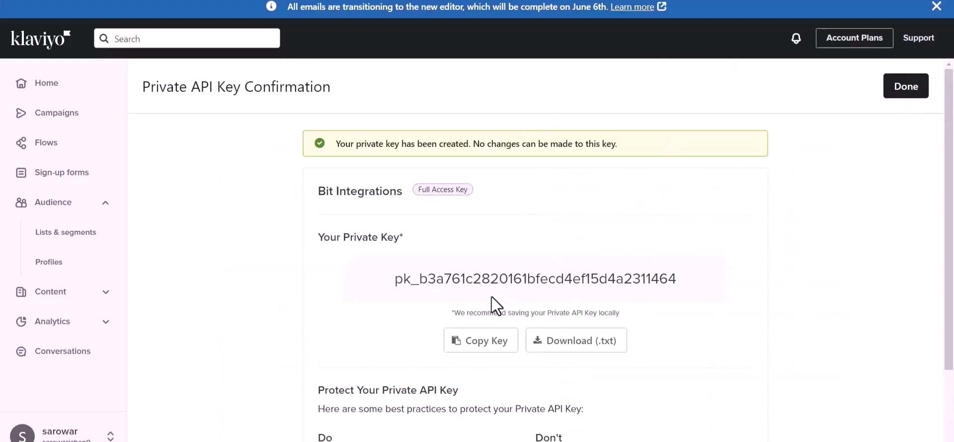
pyautogui.click(480, 340)
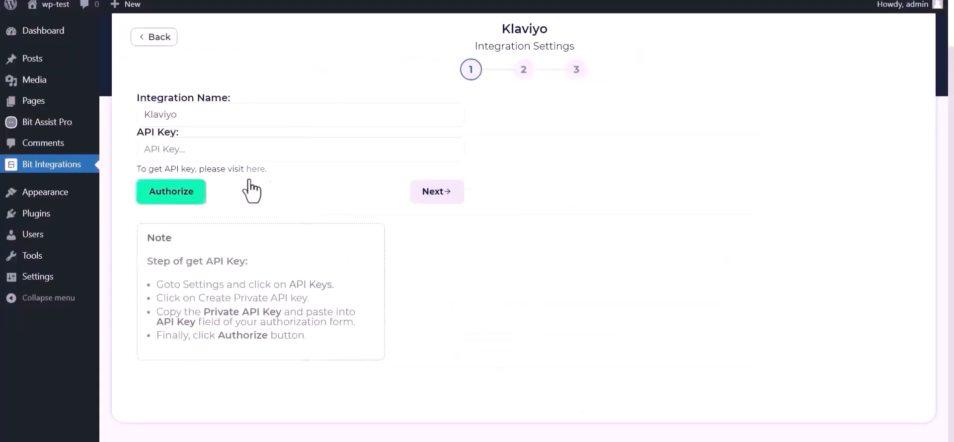
# Step: Authorize Klaviyo with the pasted private key and continue to list selection
pyautogui.click(300, 149)
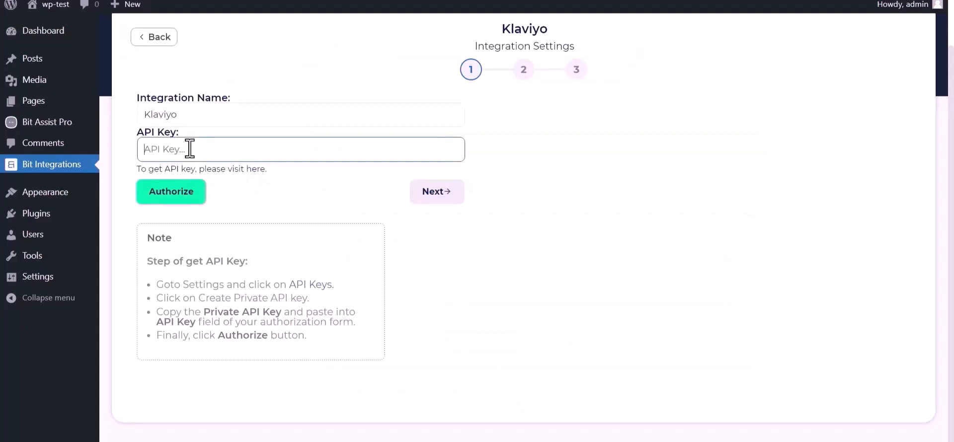
pyautogui.click(171, 191)
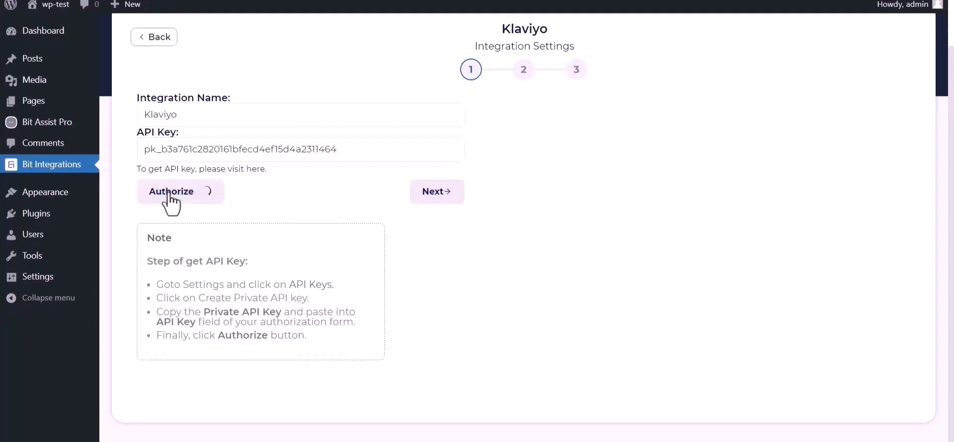
pyautogui.click(171, 191)
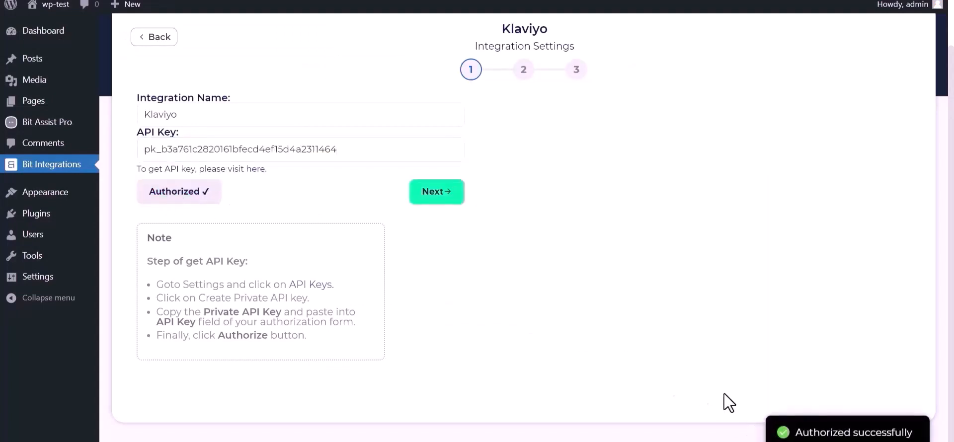
pyautogui.click(436, 191)
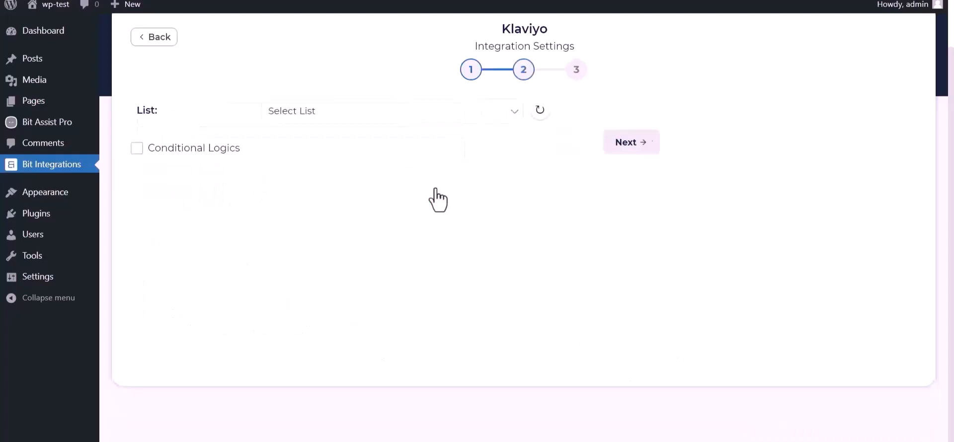
# Step: Select the sarowar list and map email to Email and name to First Name
pyautogui.click(396, 111)
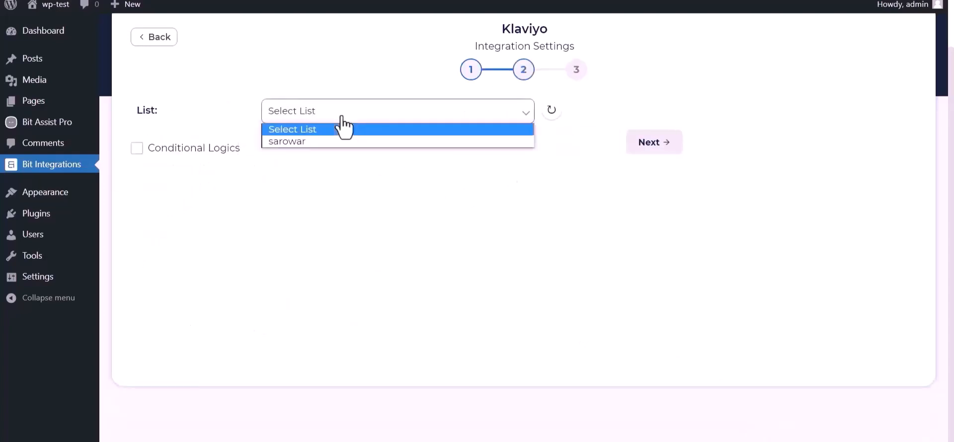
pyautogui.moveTo(286, 141)
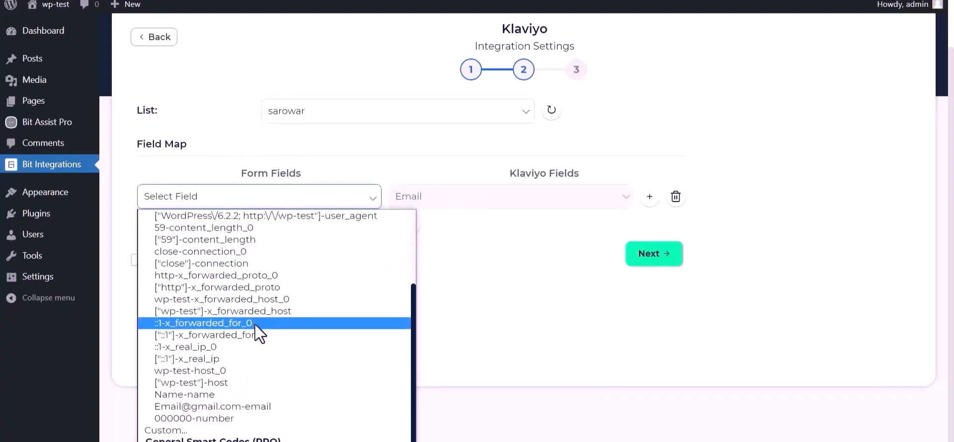
pyautogui.click(185, 394)
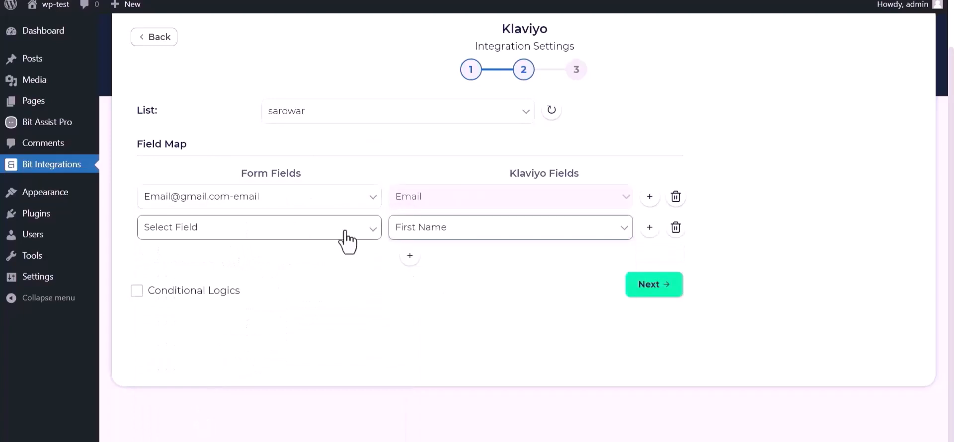
pyautogui.click(256, 227)
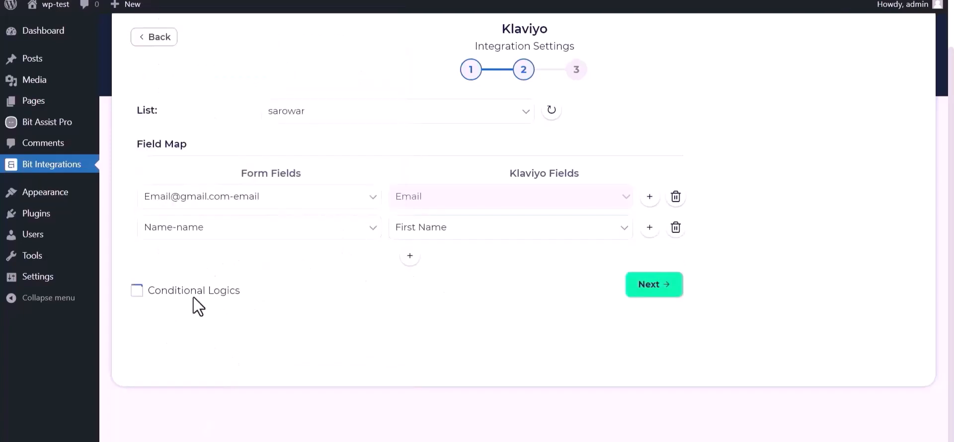
pyautogui.click(136, 291)
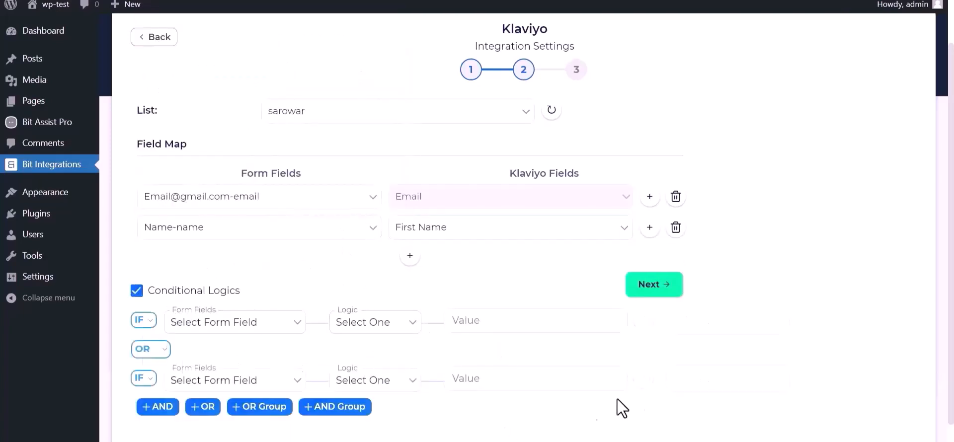
pyautogui.moveTo(715, 364)
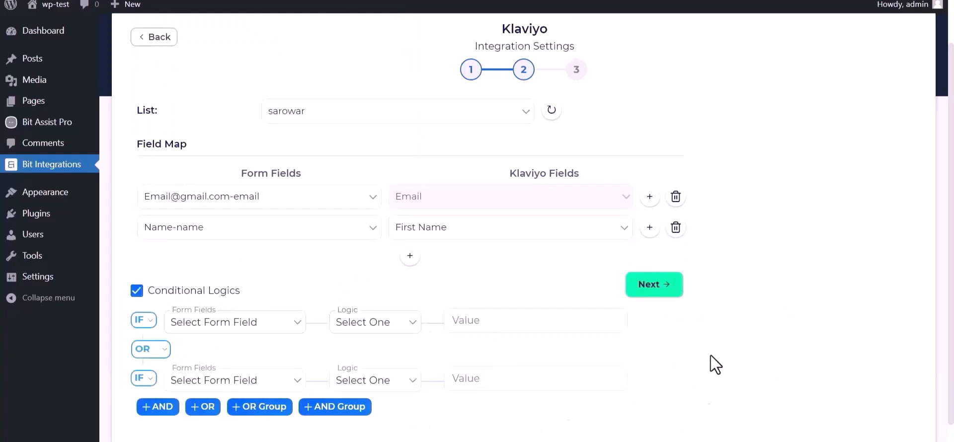
pyautogui.moveTo(249, 288)
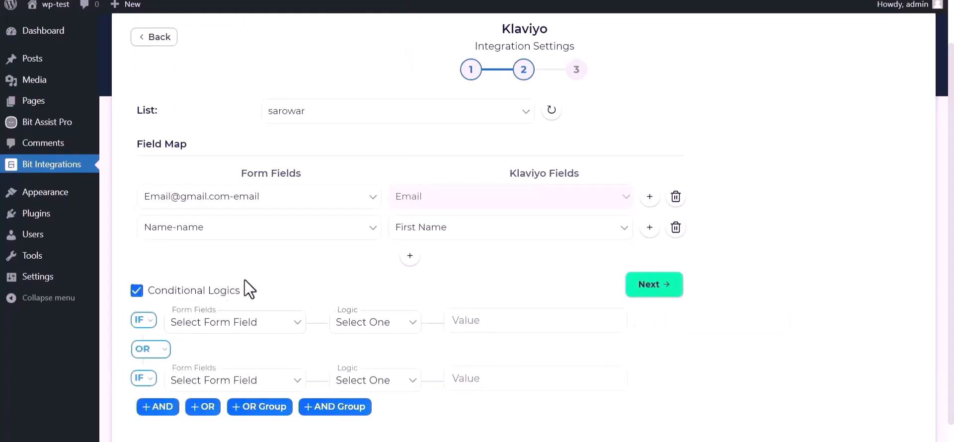
# Step: Leave Conditional Logics off and finish and save the integration
pyautogui.click(137, 291)
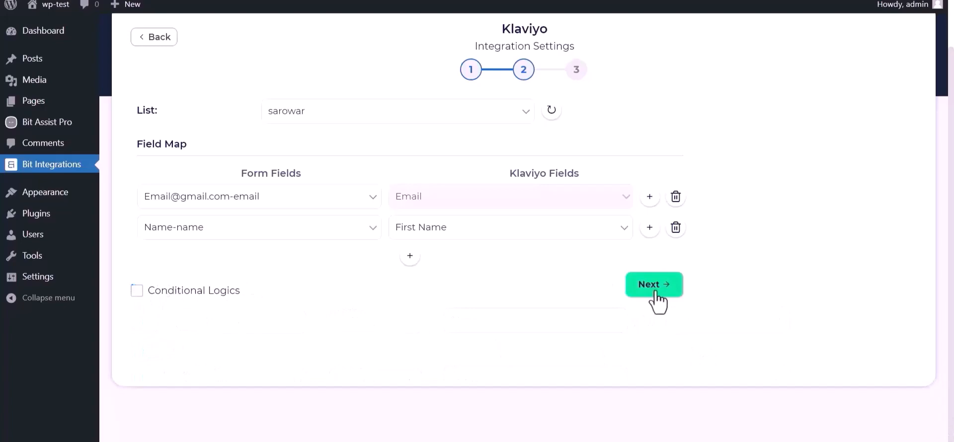
pyautogui.click(654, 284)
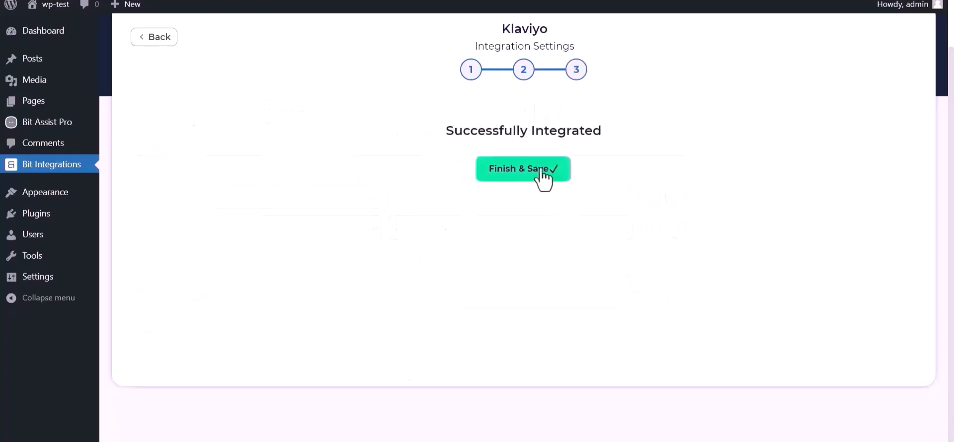
pyautogui.click(522, 169)
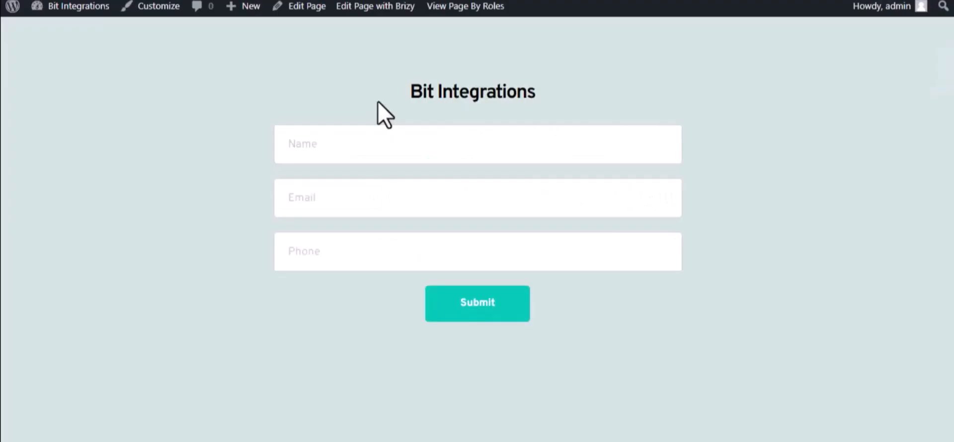
pyautogui.moveTo(414, 189)
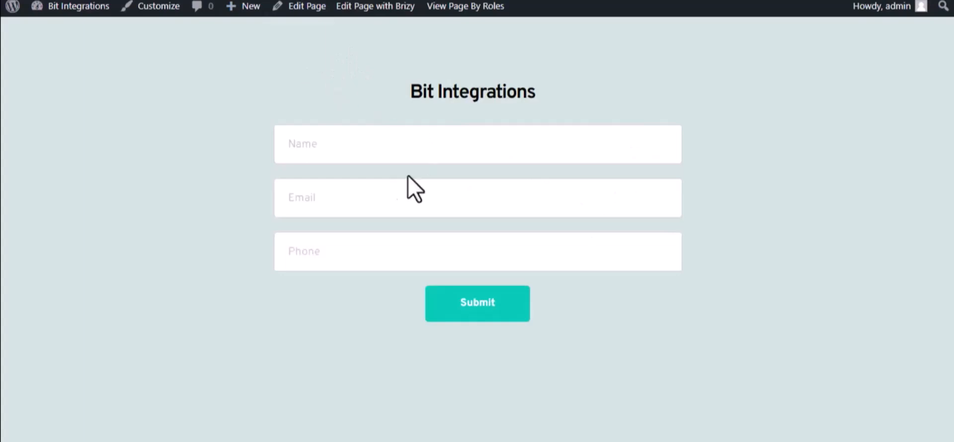
pyautogui.write('Bit')
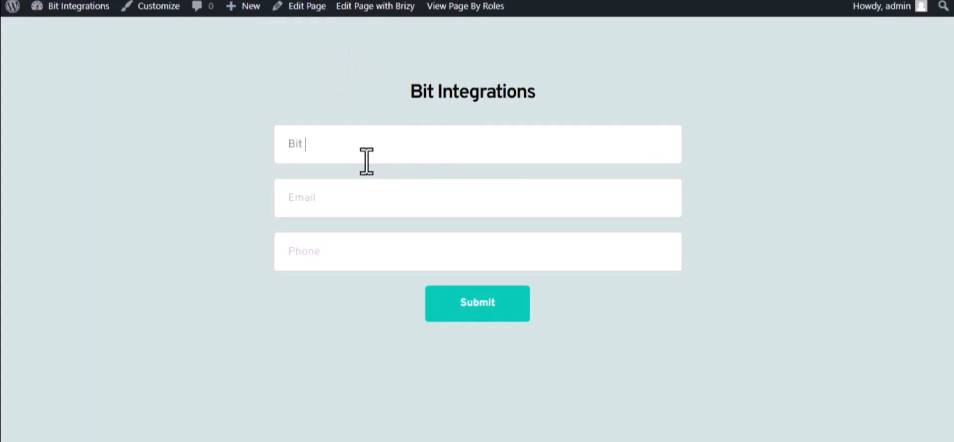
pyautogui.write('Integrations')
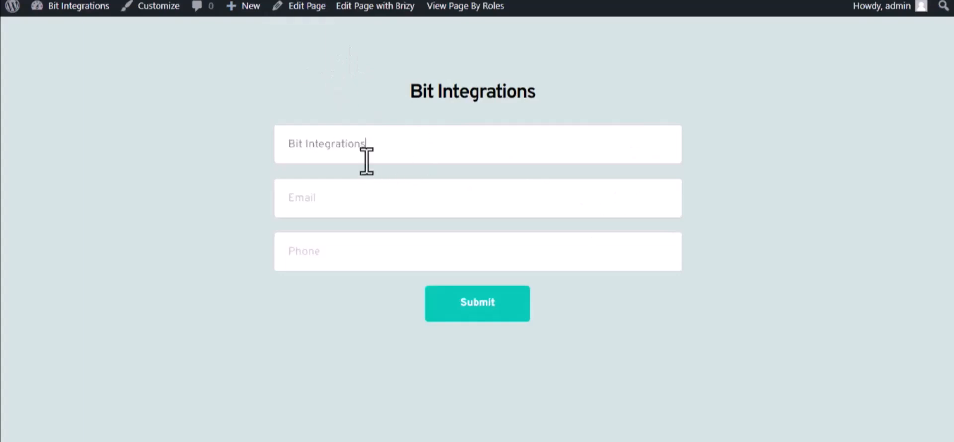
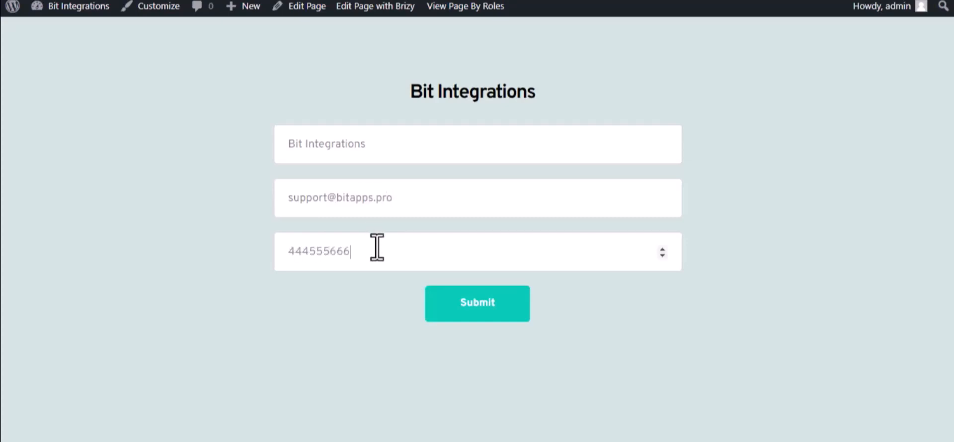
pyautogui.click(477, 303)
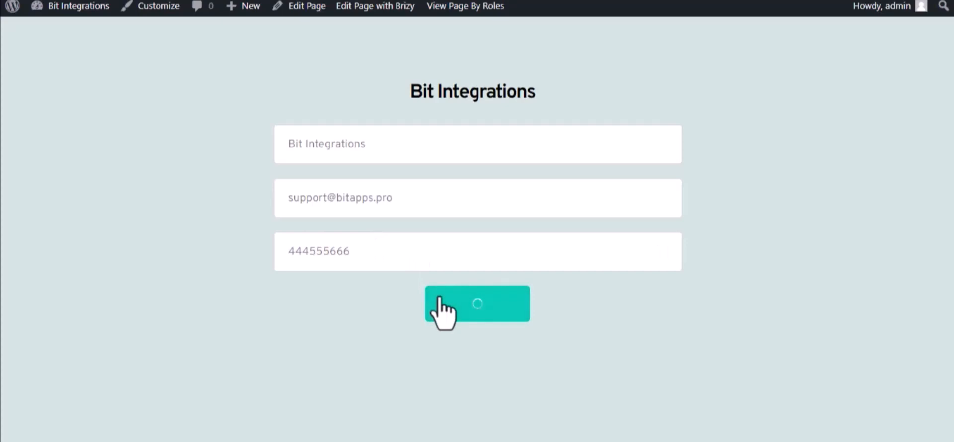
pyautogui.click(477, 303)
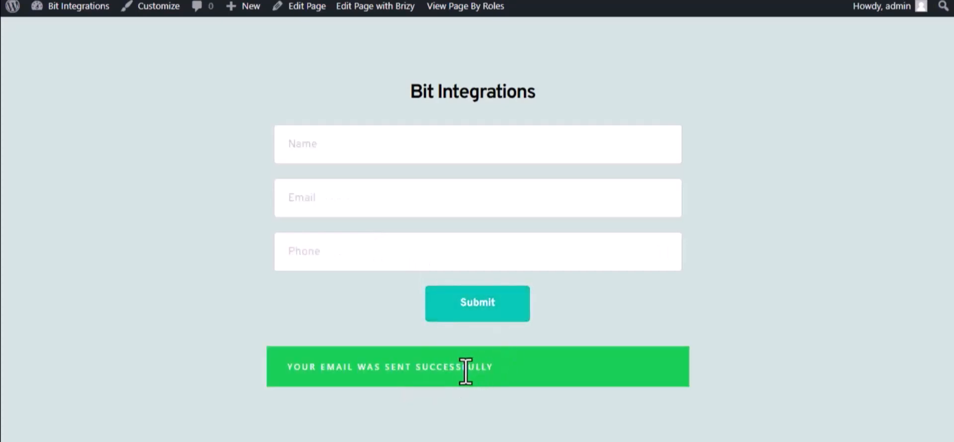
pyautogui.moveTo(843, 441)
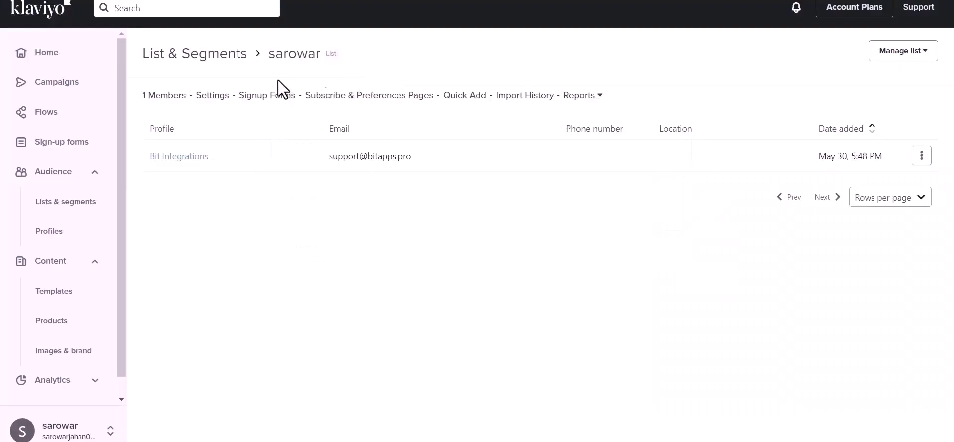
pyautogui.moveTo(442, 247)
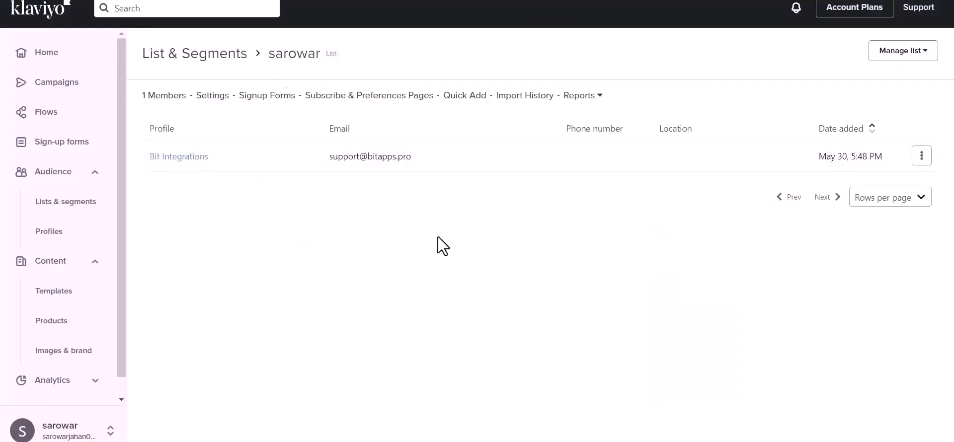